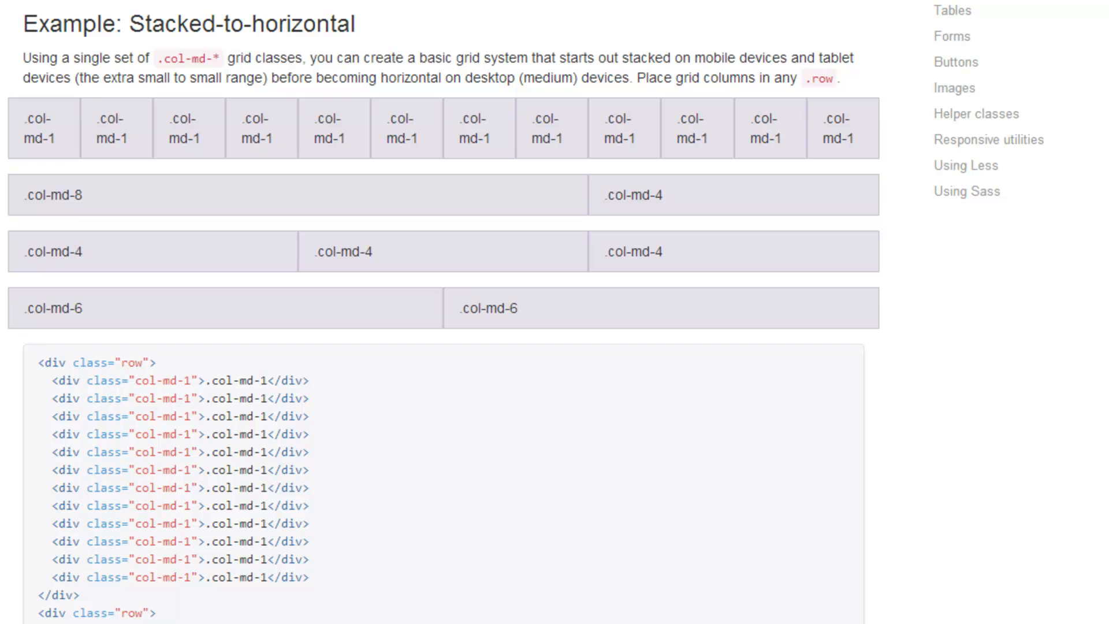
scroll("down", 3)
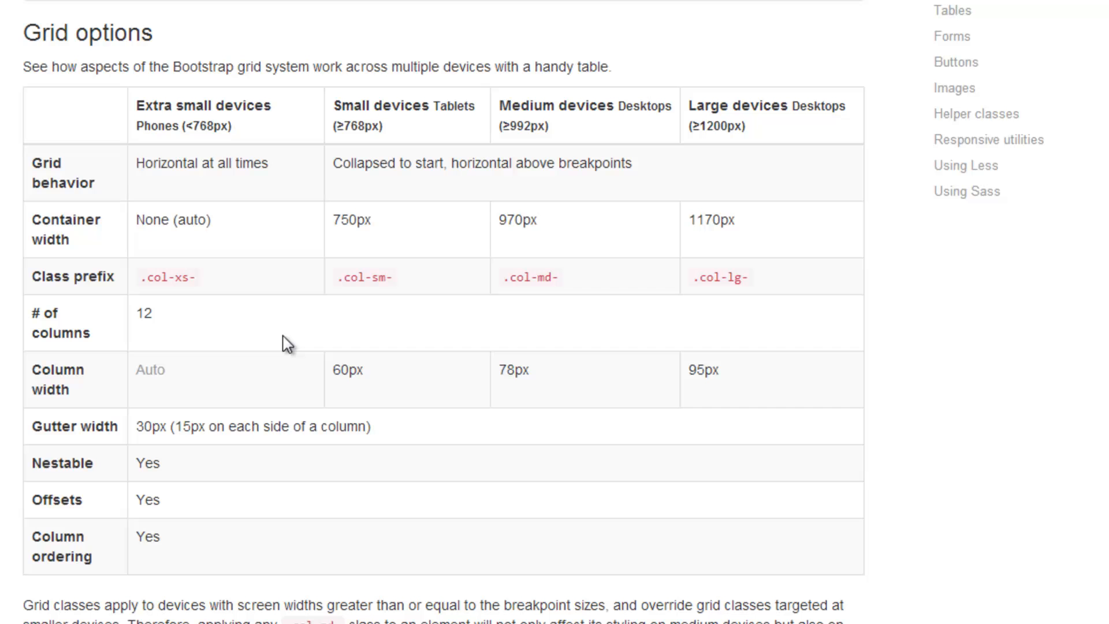
scroll("down", 3)
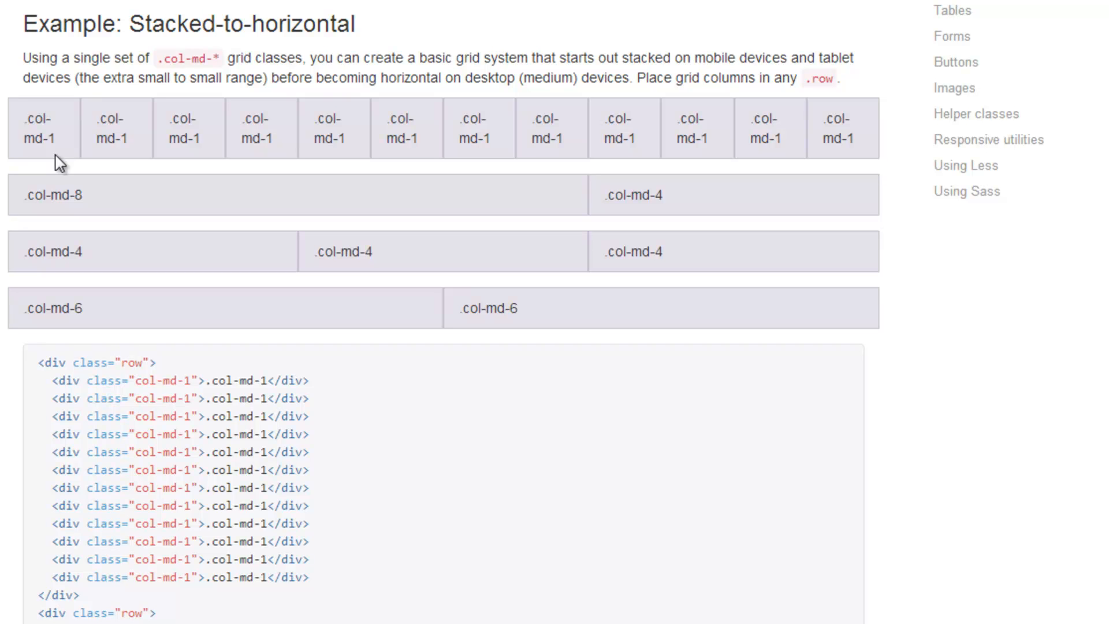